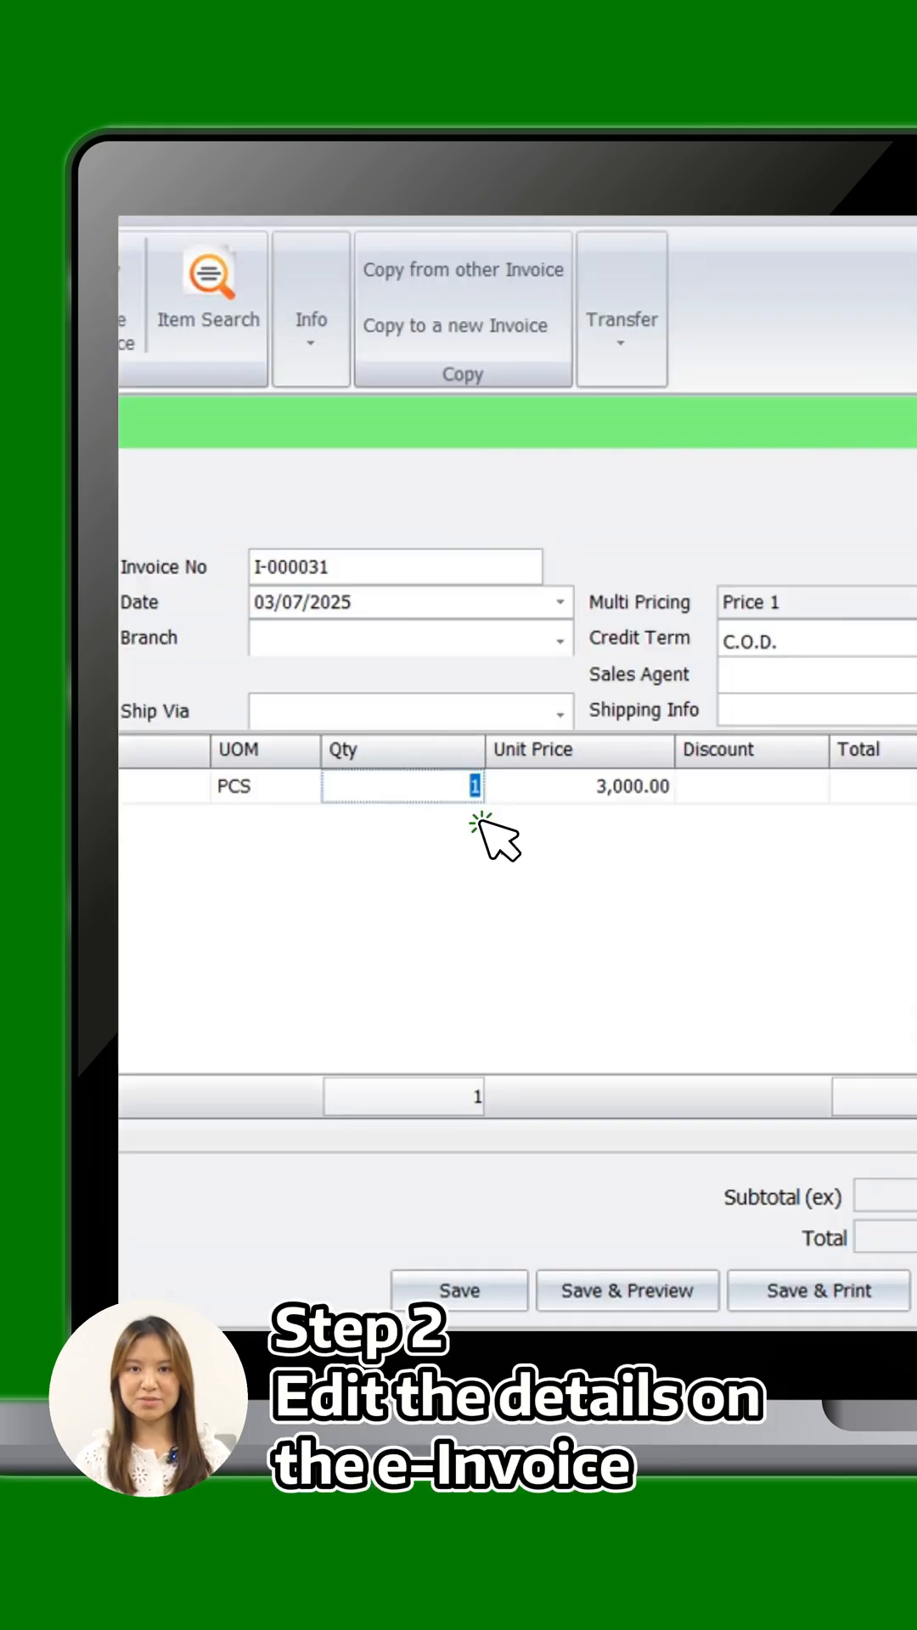
Set I-000031's quantity to 2, save, confirm resubmitting the e-Invoice, and check its Valid status
{"action": "type", "text": "2"}
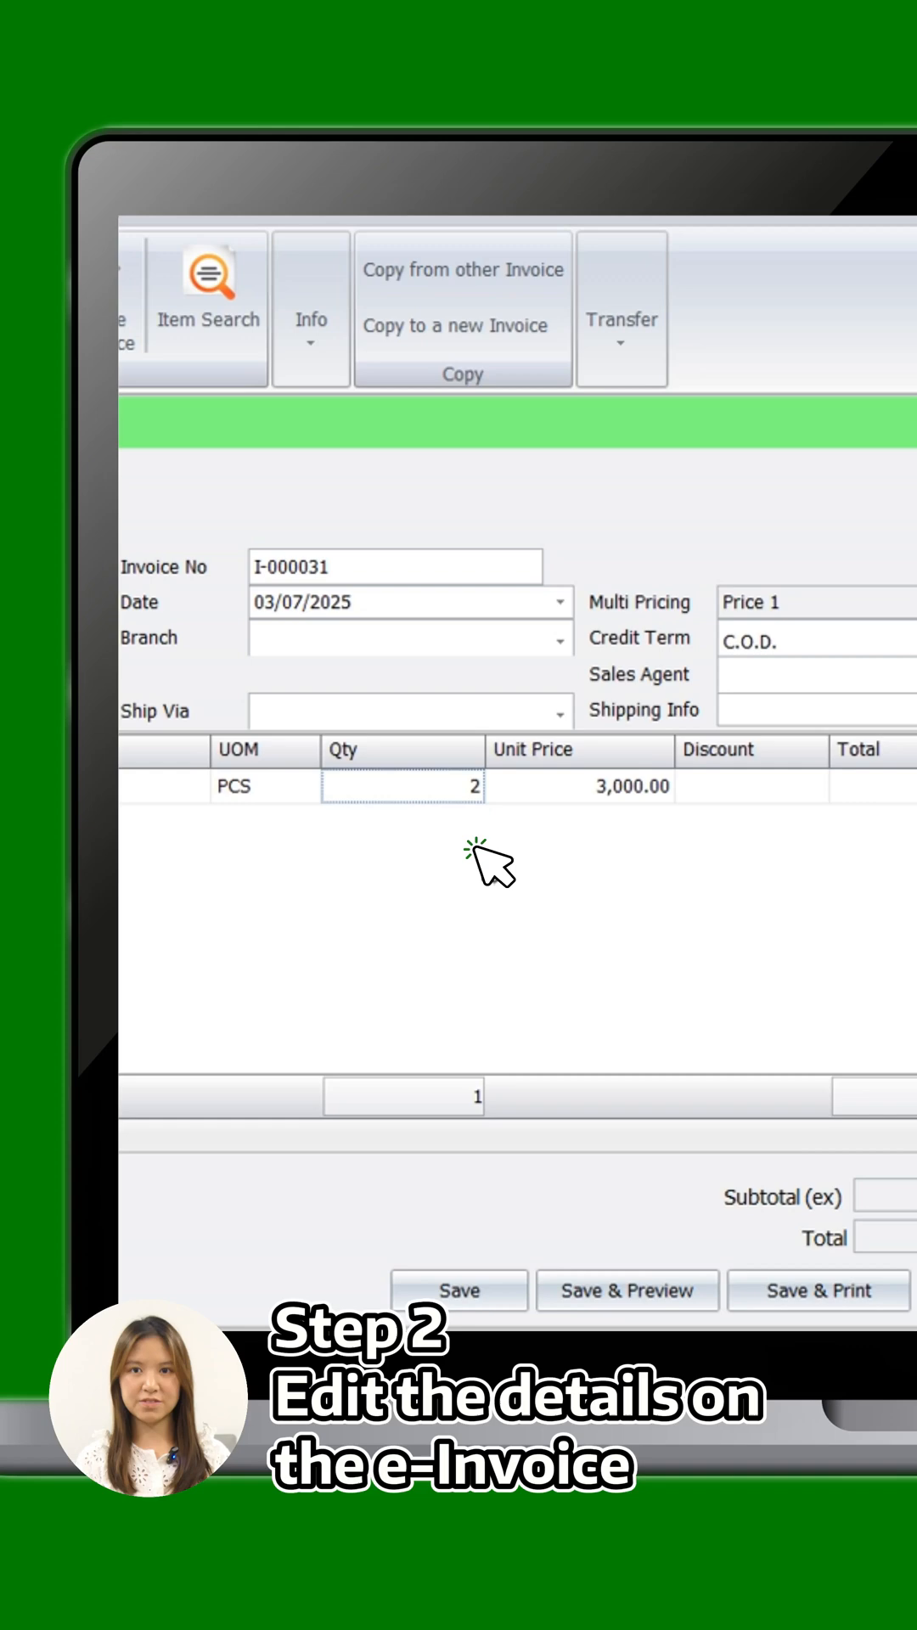
{"action": "left_click", "coordinate": [458, 1291]}
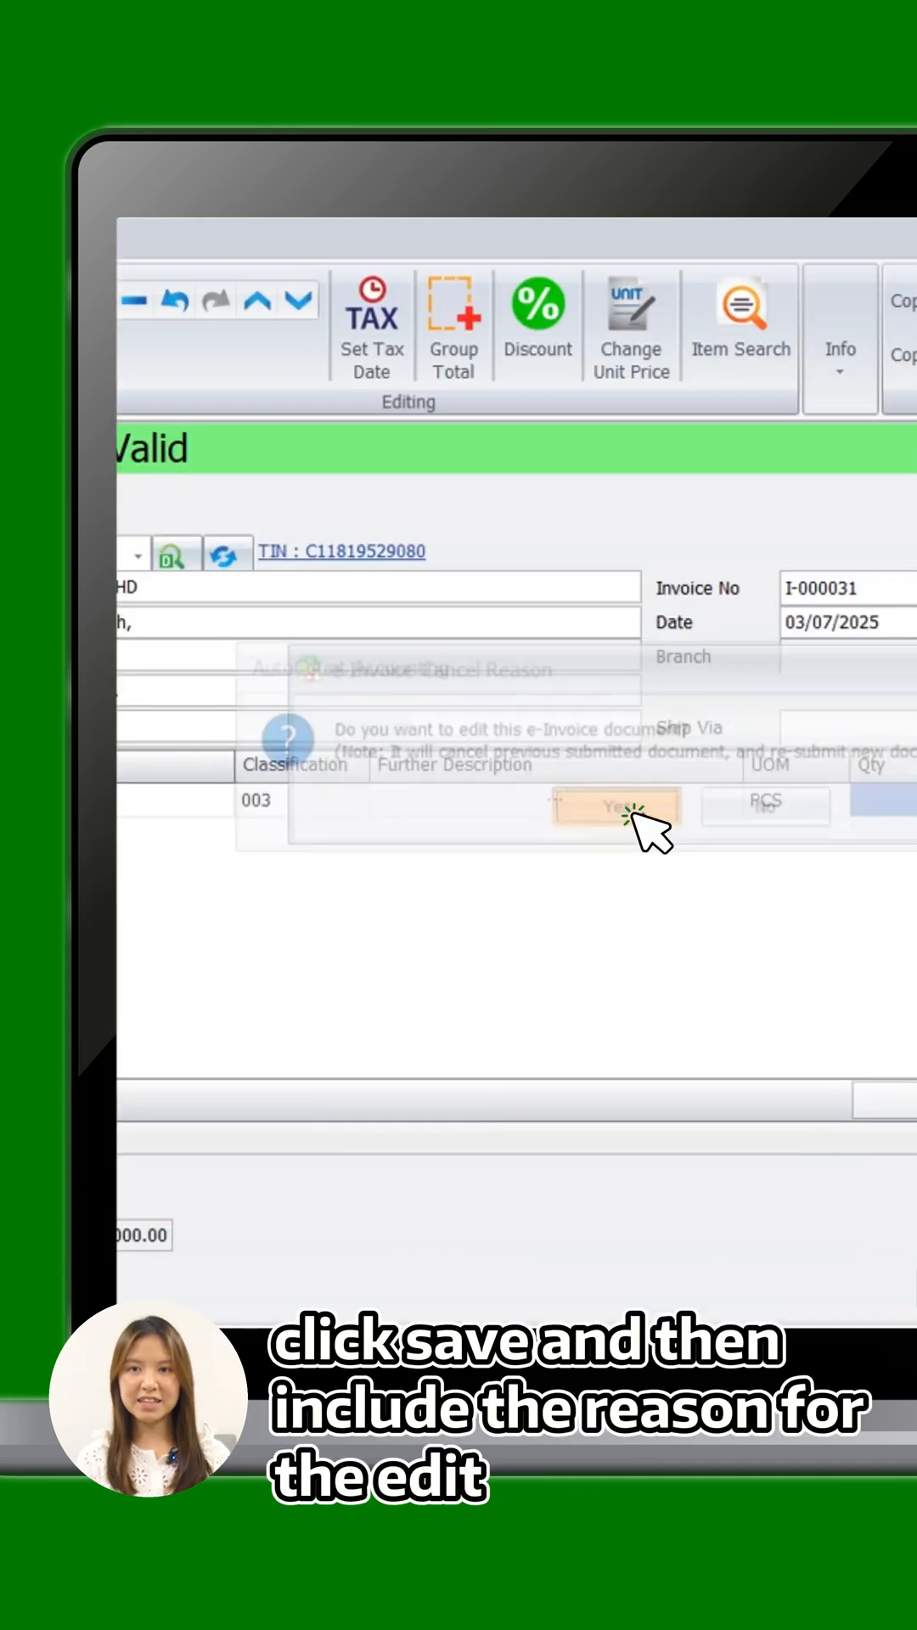
{"action": "left_click", "coordinate": [614, 806]}
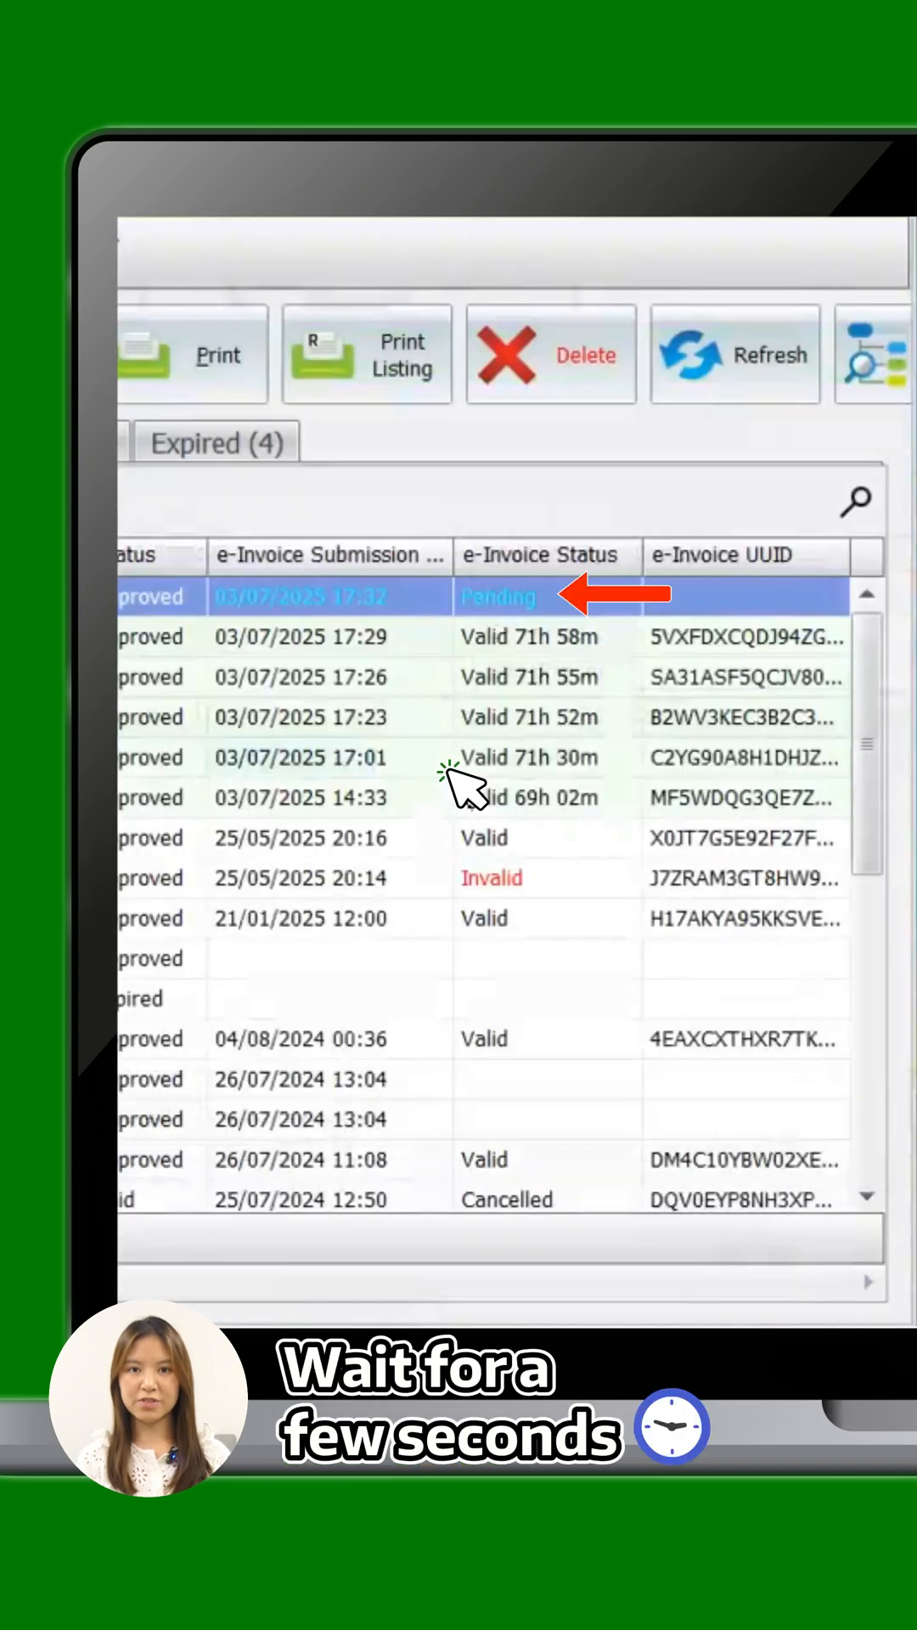
{"action": "left_click", "coordinate": [733, 355]}
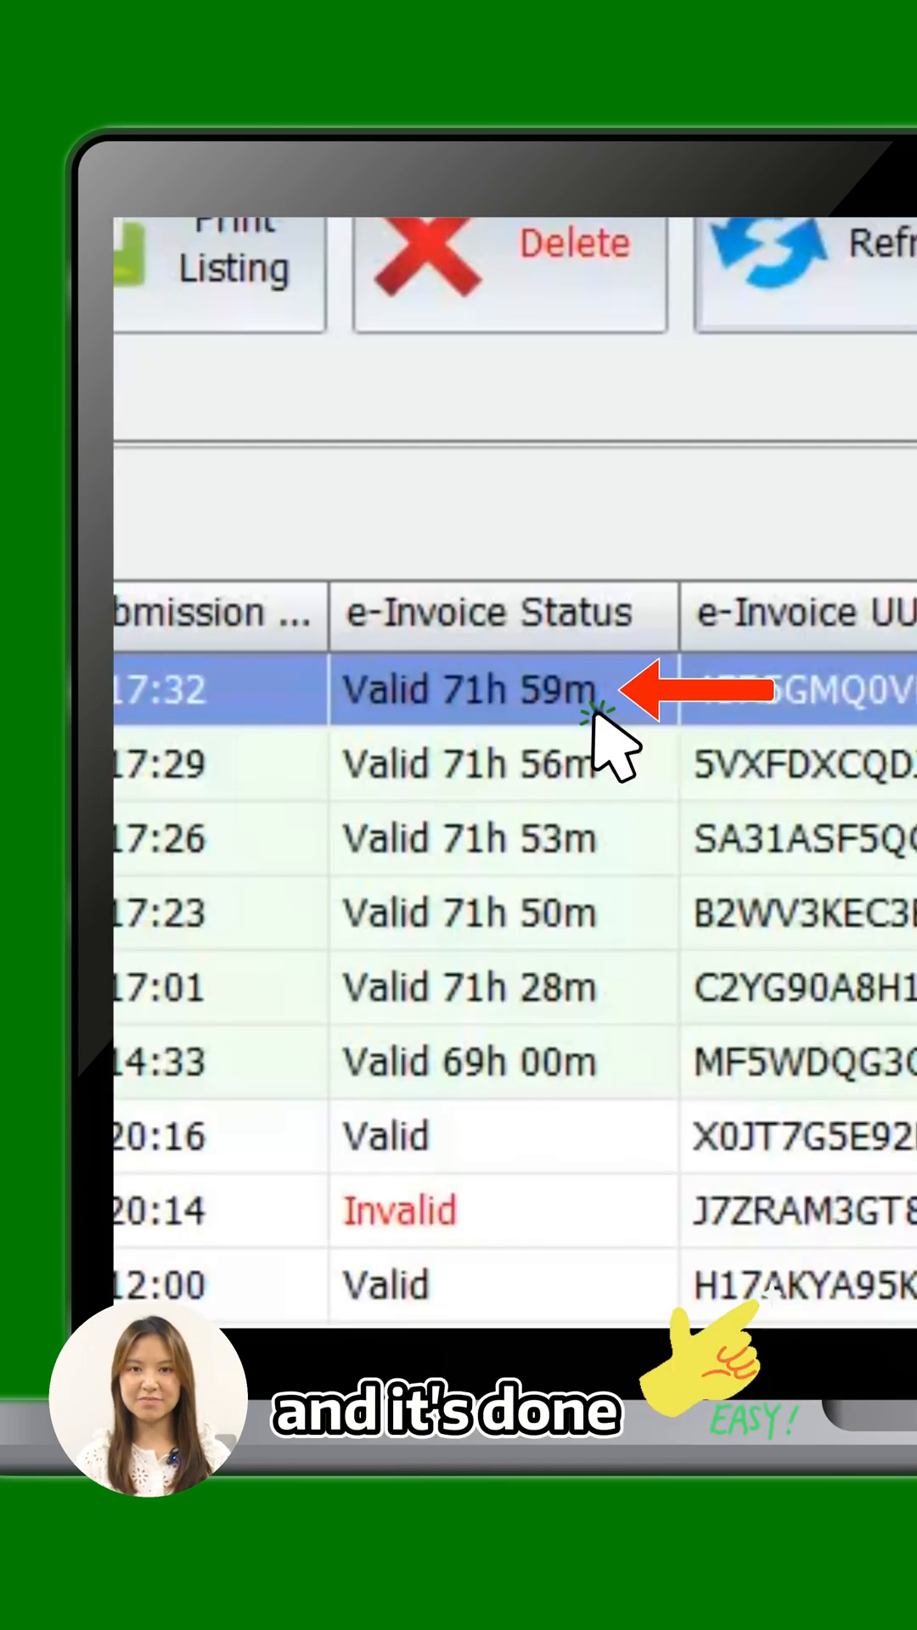